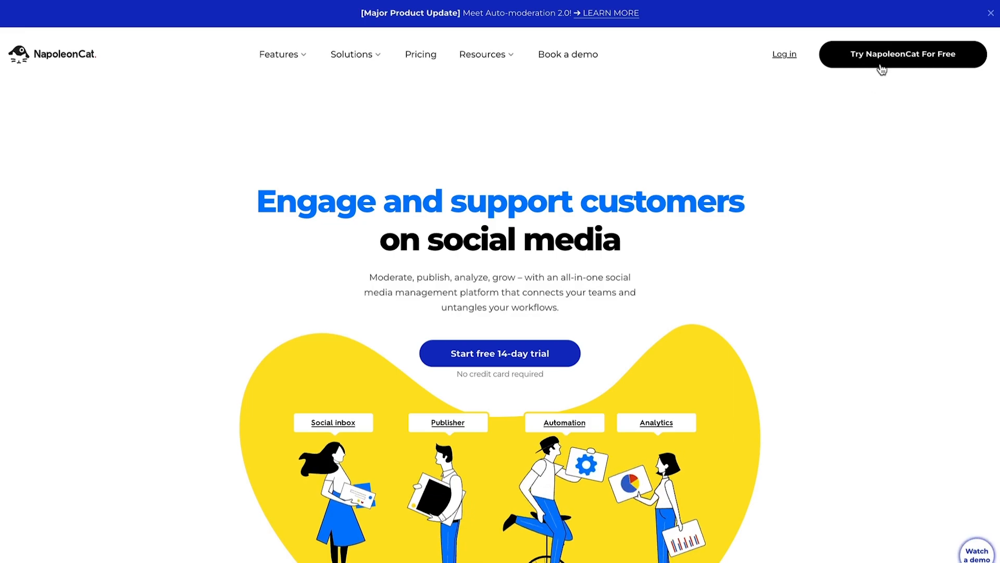
Create a free trial account and pick managing comments and conversations in onboarding
click(903, 53)
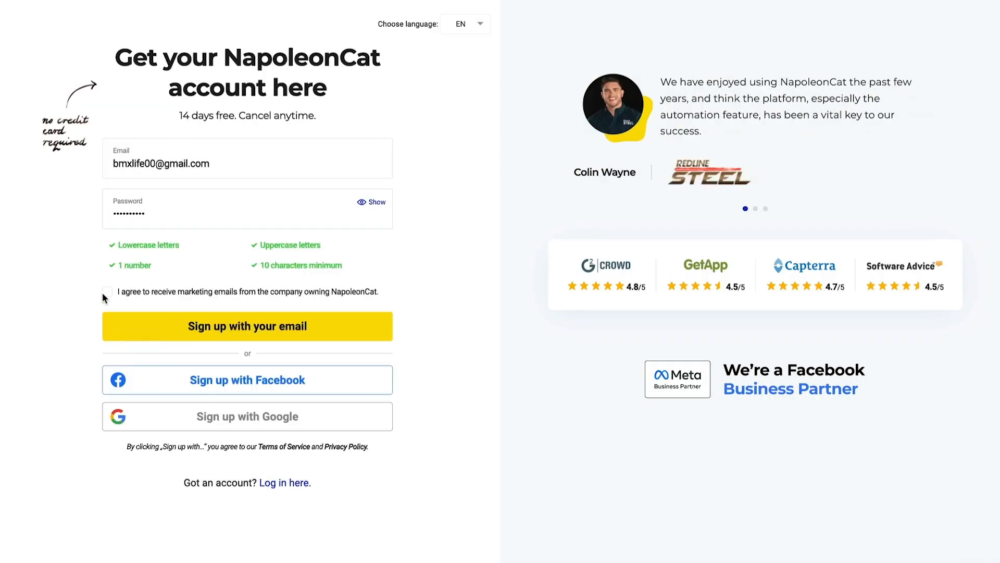
click(248, 326)
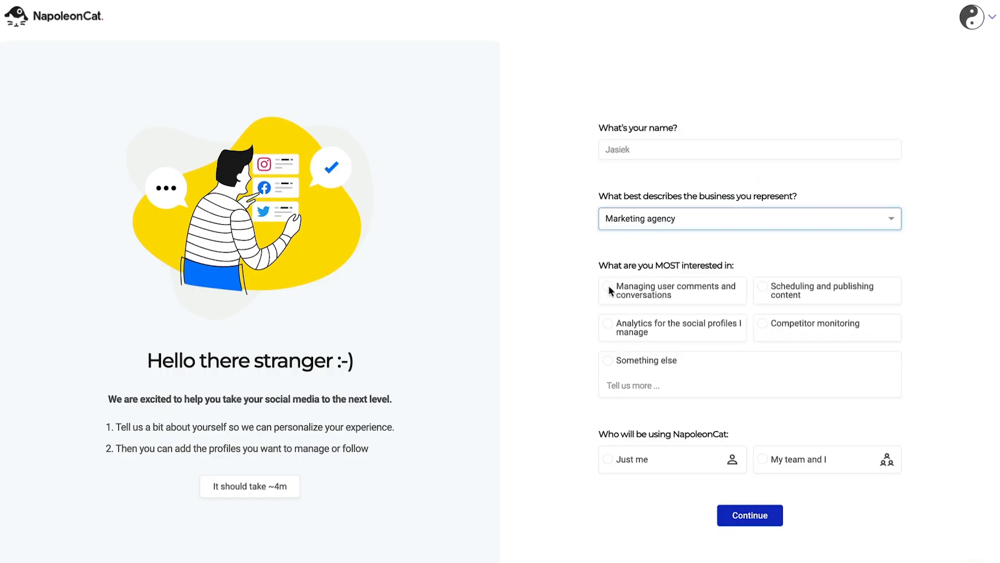
click(749, 515)
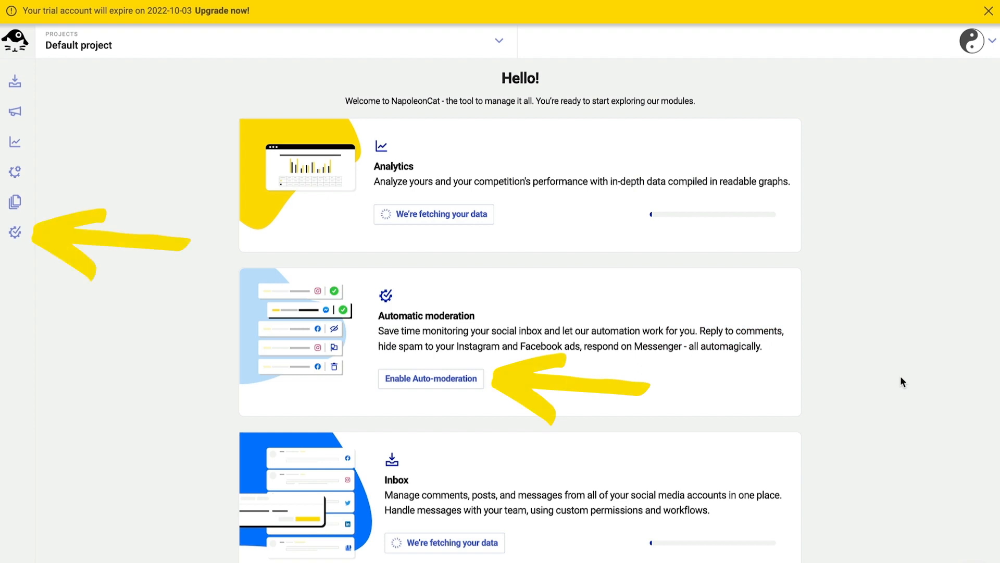
Start a new rule from the 'Automatically hide offensive comments on Instagram' template
click(431, 378)
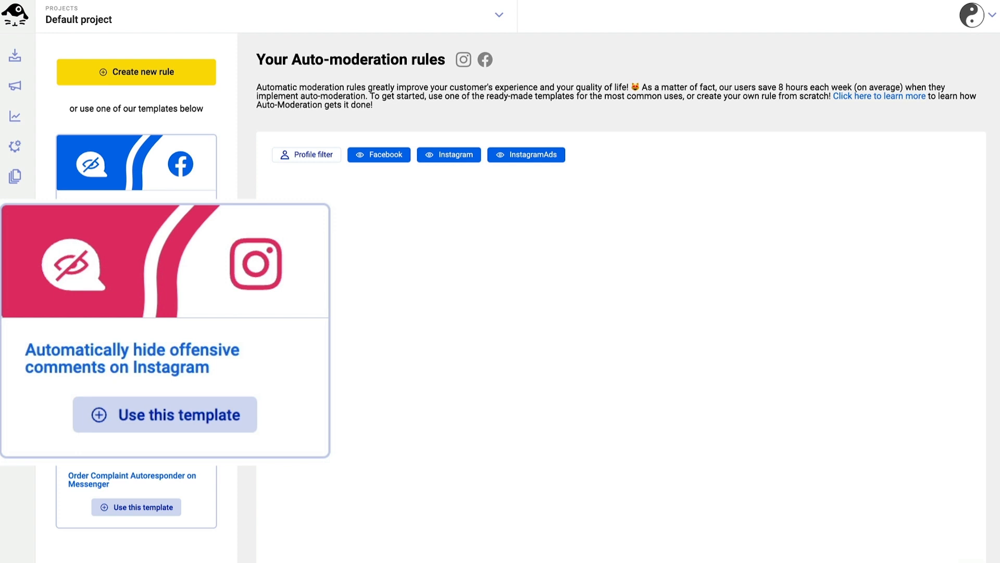
click(165, 414)
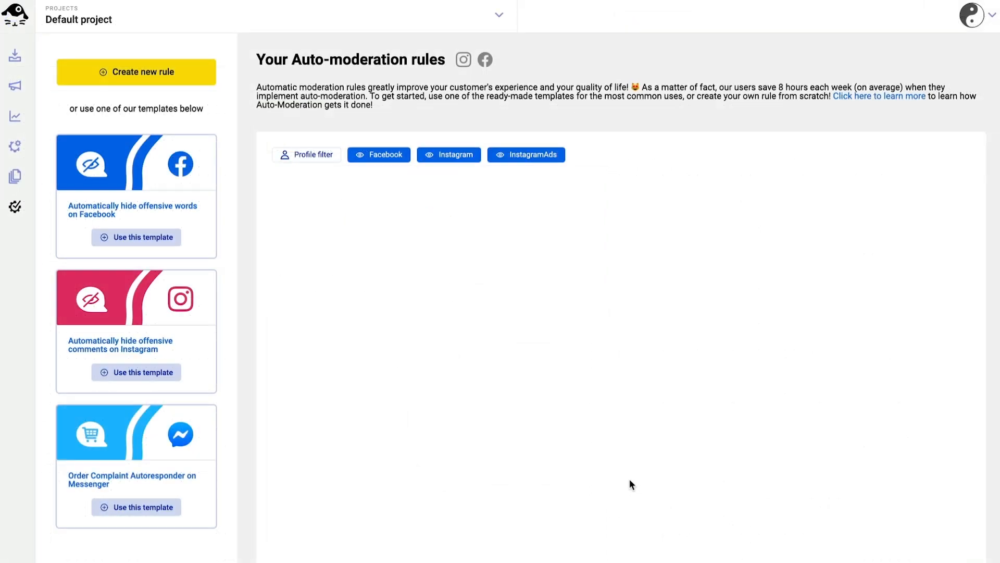
click(135, 372)
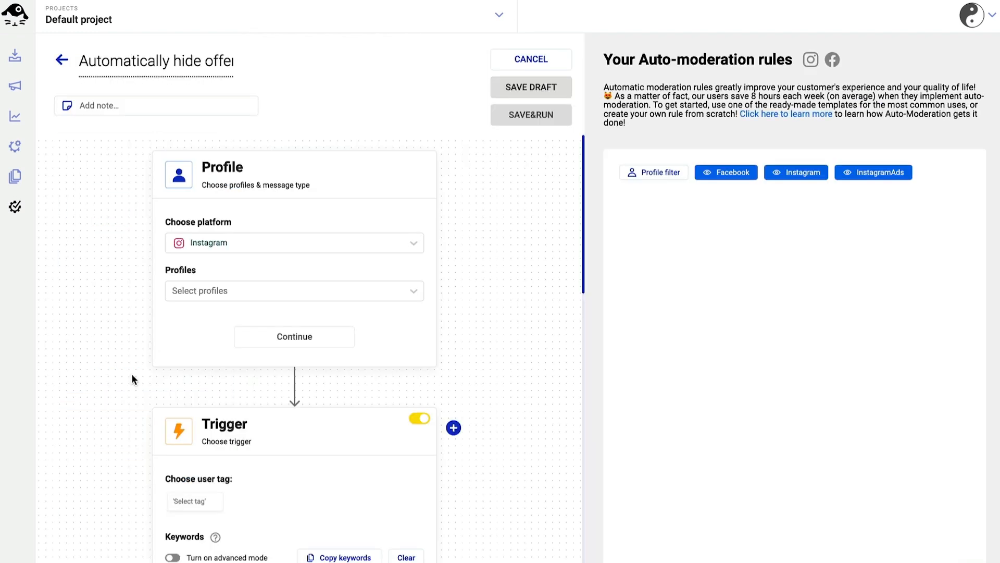
Apply the rule to both BMX LIFE and BMX SCHOOL organic comments and edit its name
click(294, 291)
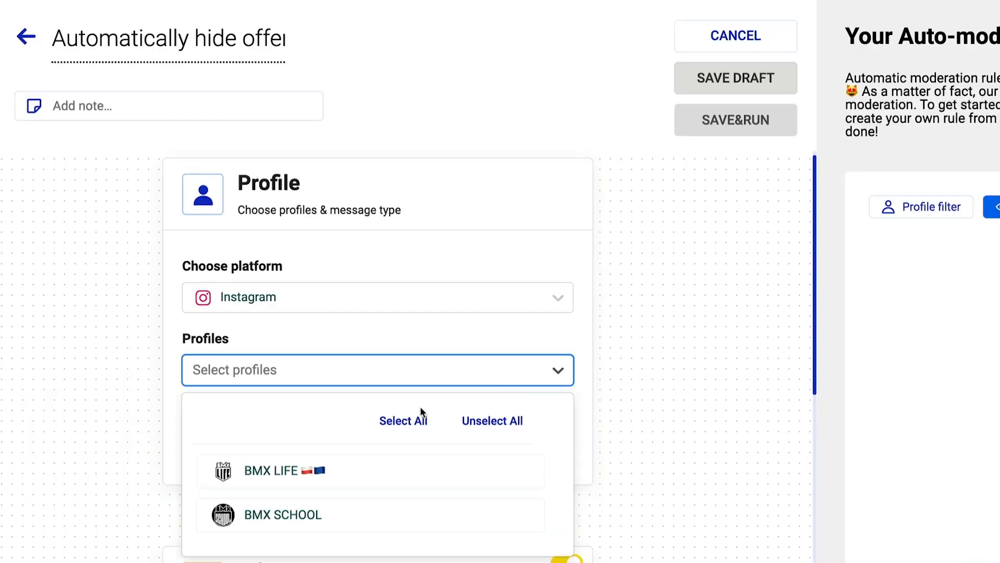
click(403, 419)
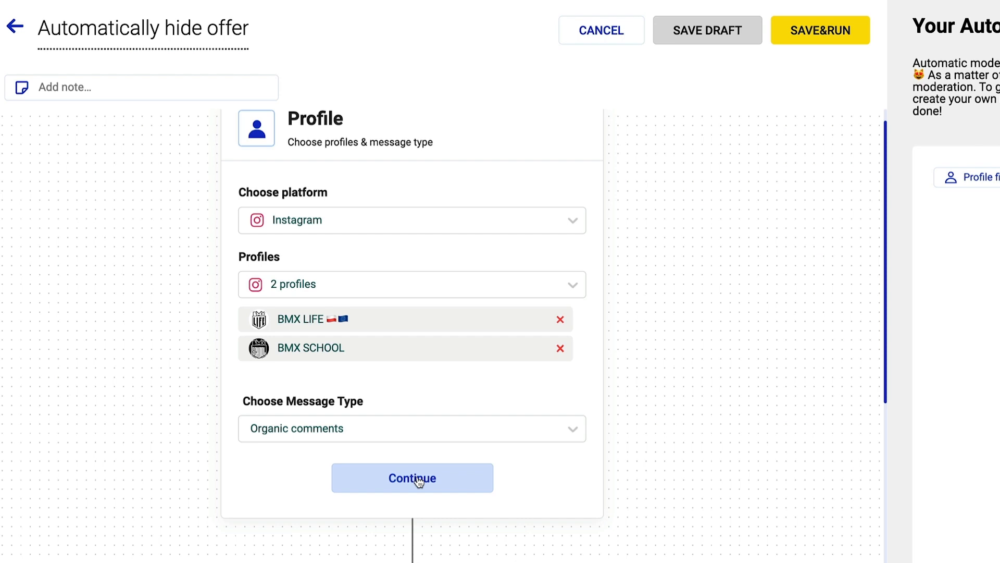
click(413, 478)
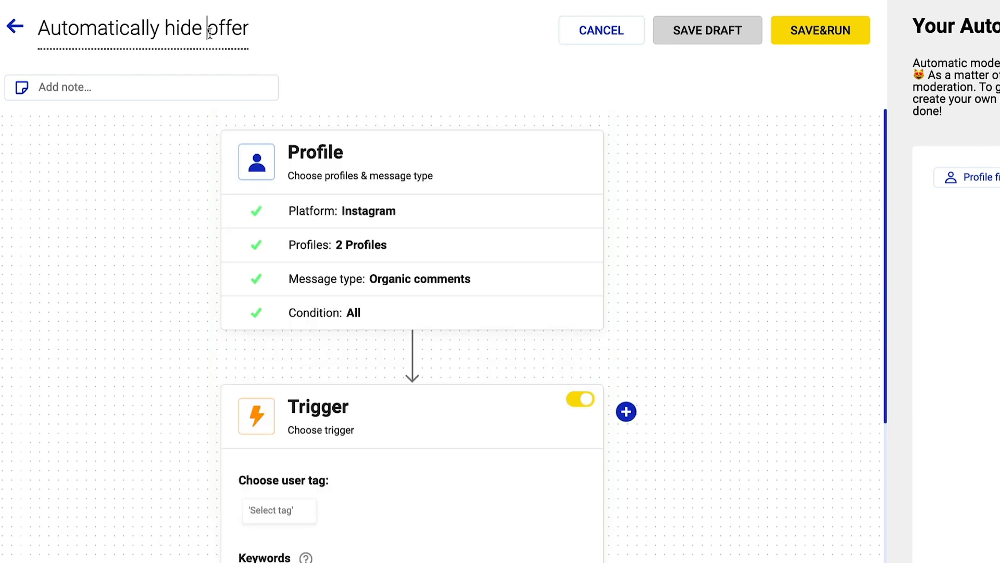
text(ments on Instagram - B)
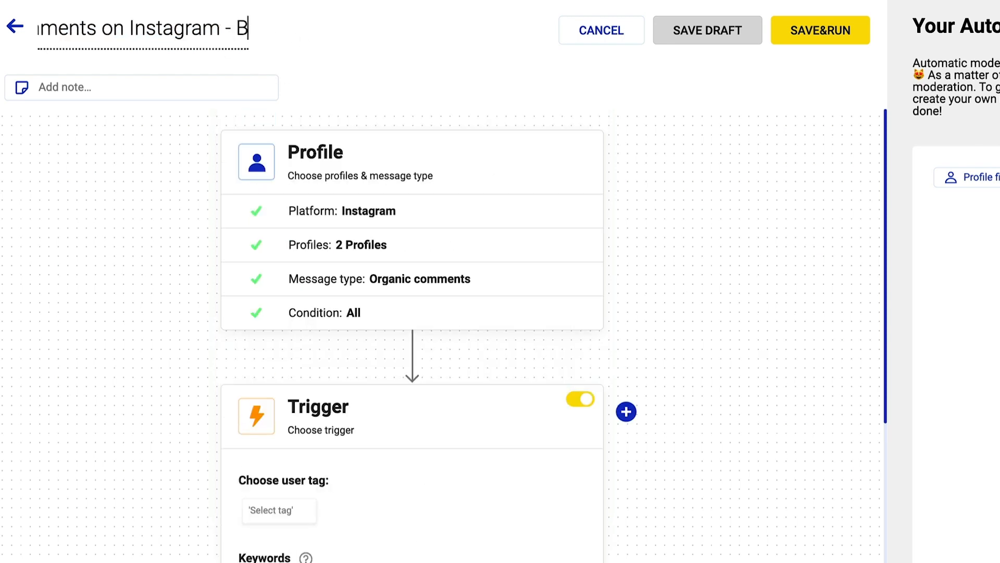
text(Automatically hide offer)
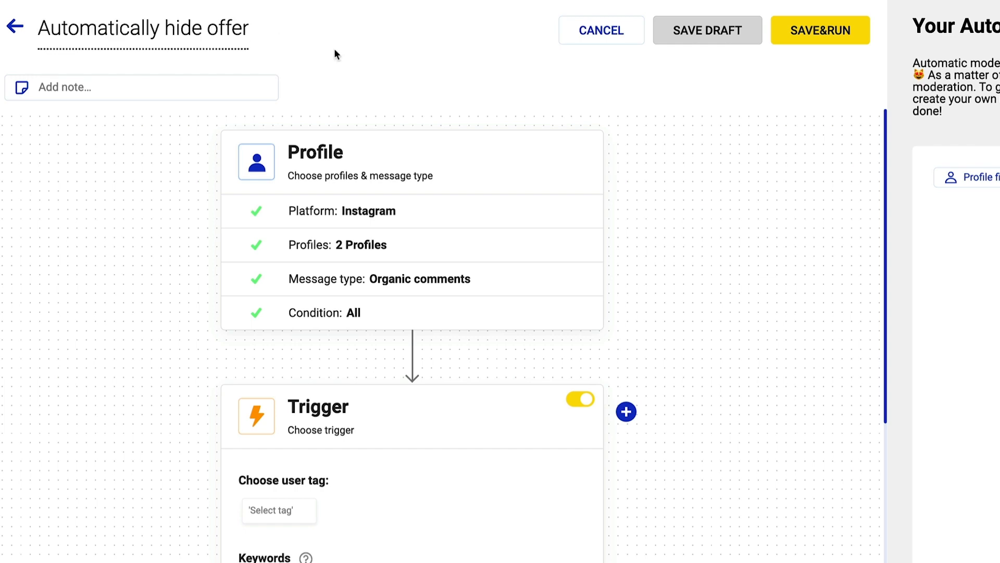
mouse_move(784, 365)
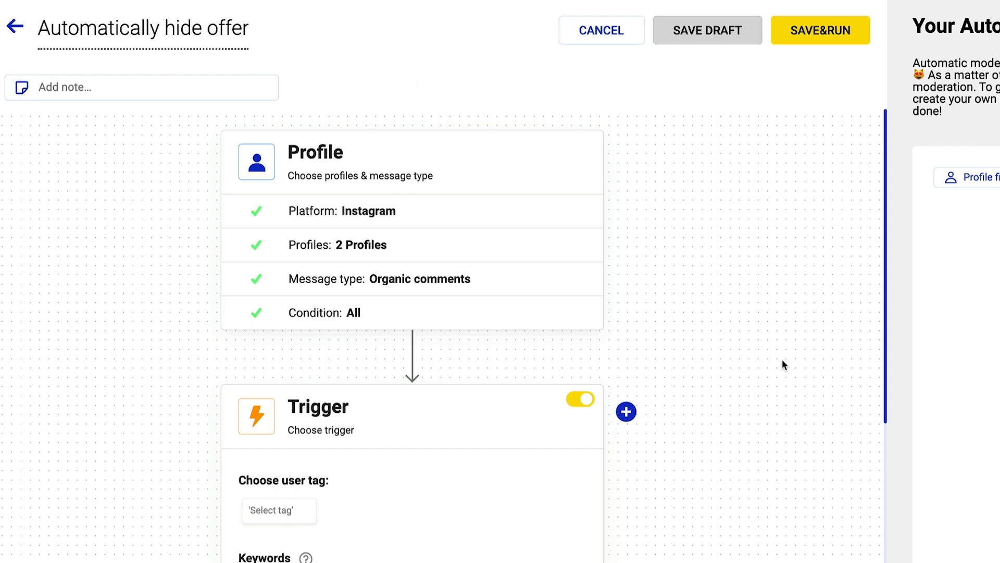
Confirm the template's offensive keywords as the rule trigger
scroll(down, 3)
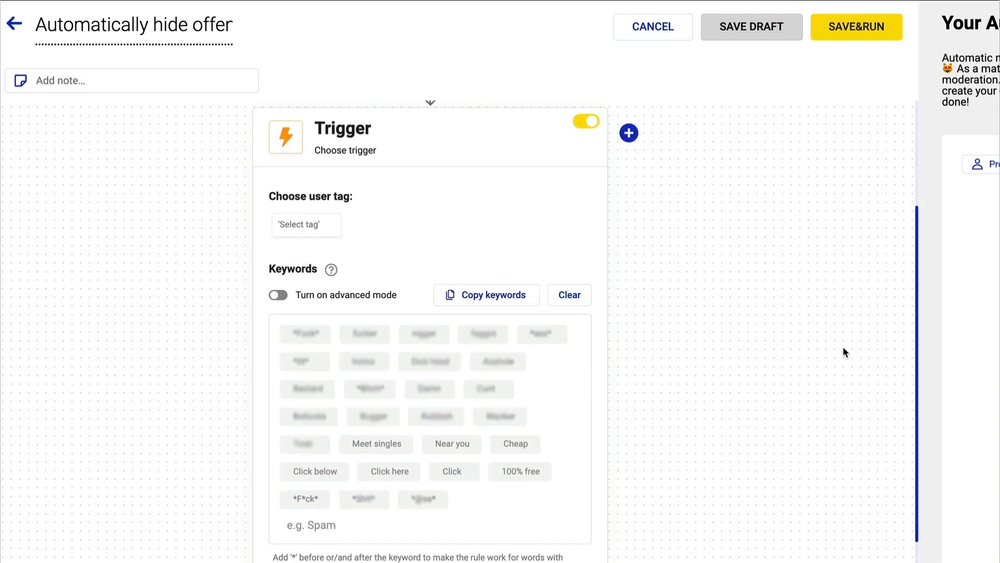
scroll(down, 3)
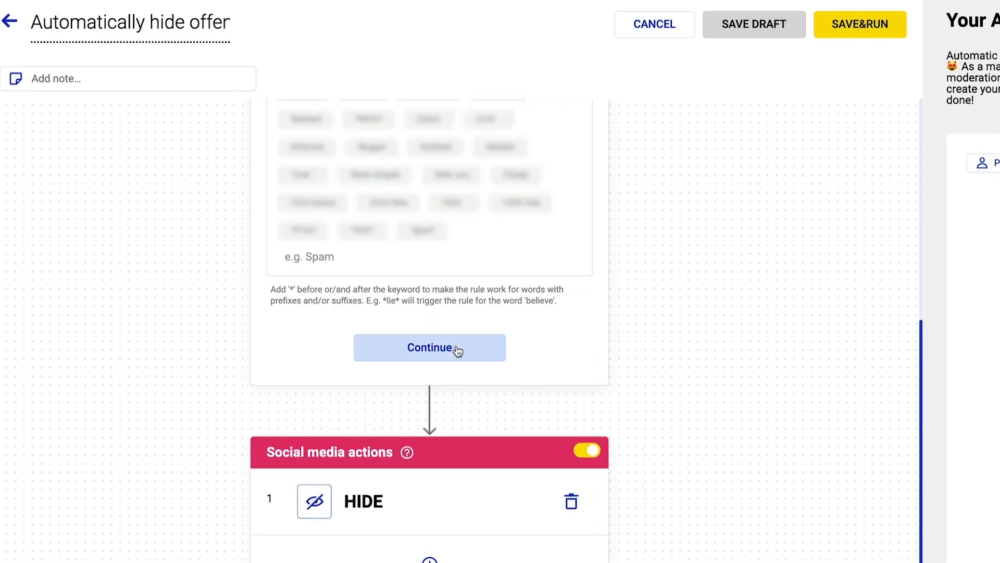
click(429, 347)
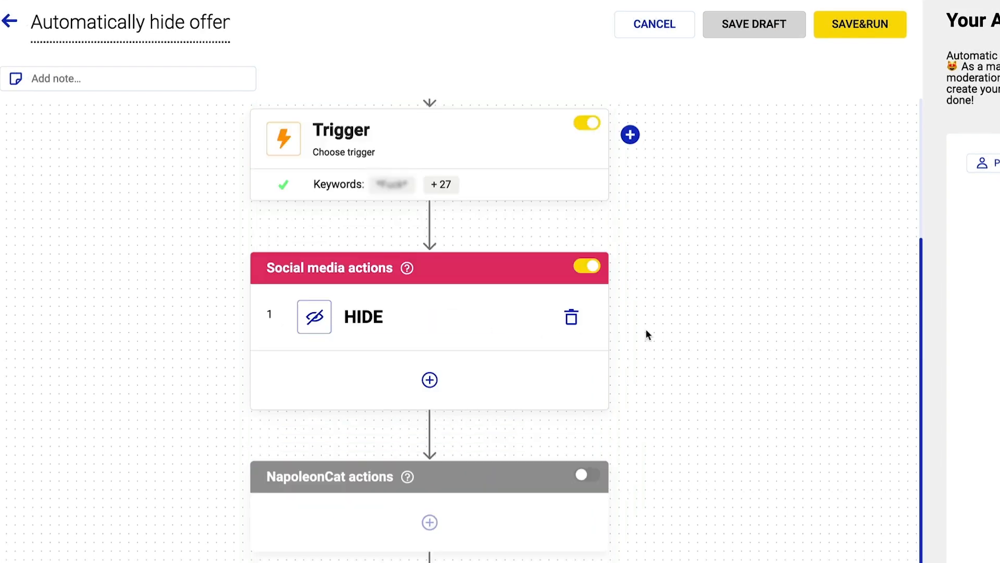
mouse_move(622, 407)
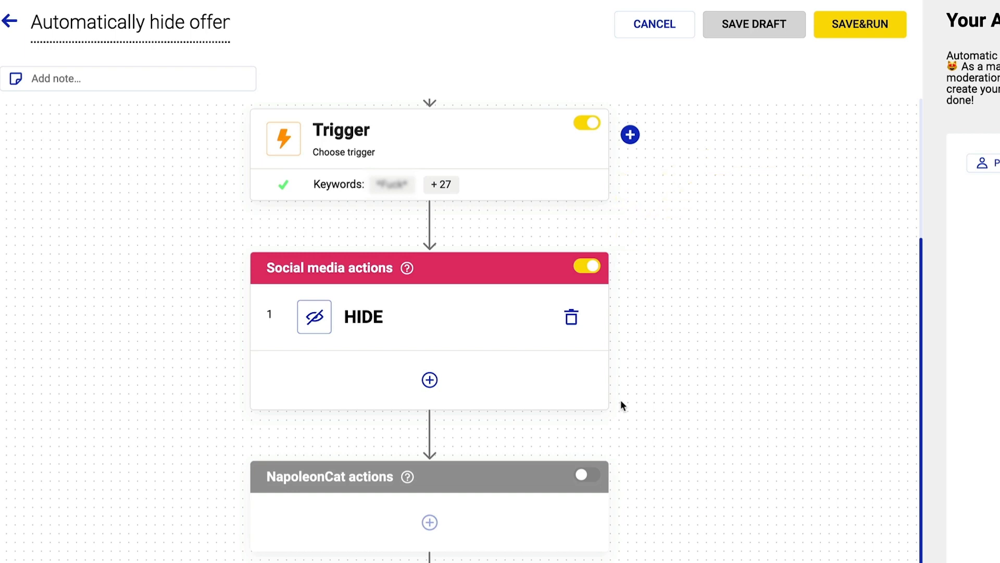
Enable NapoleonCat actions adding Flag and Mark sentiment after the Hide action
click(579, 475)
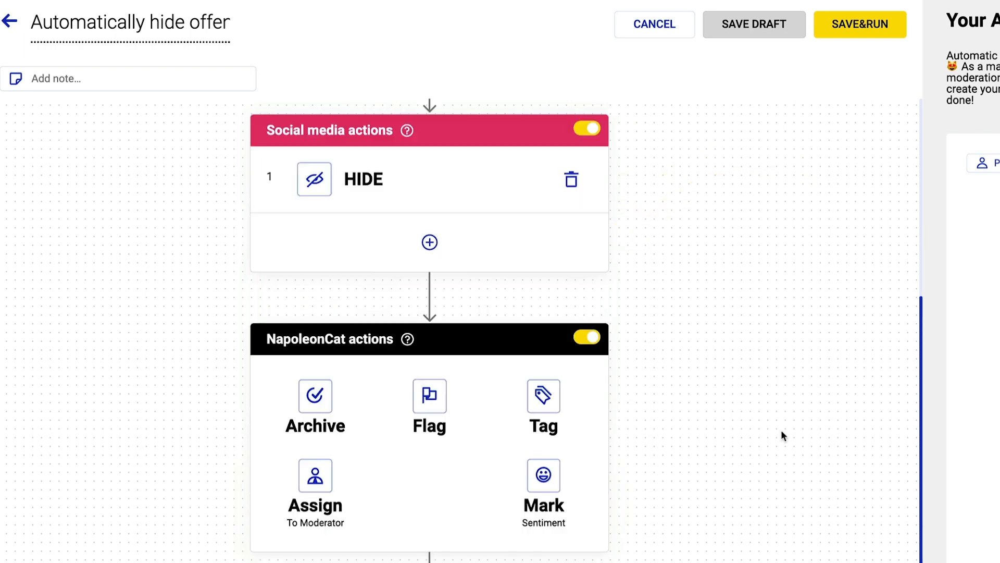
click(429, 396)
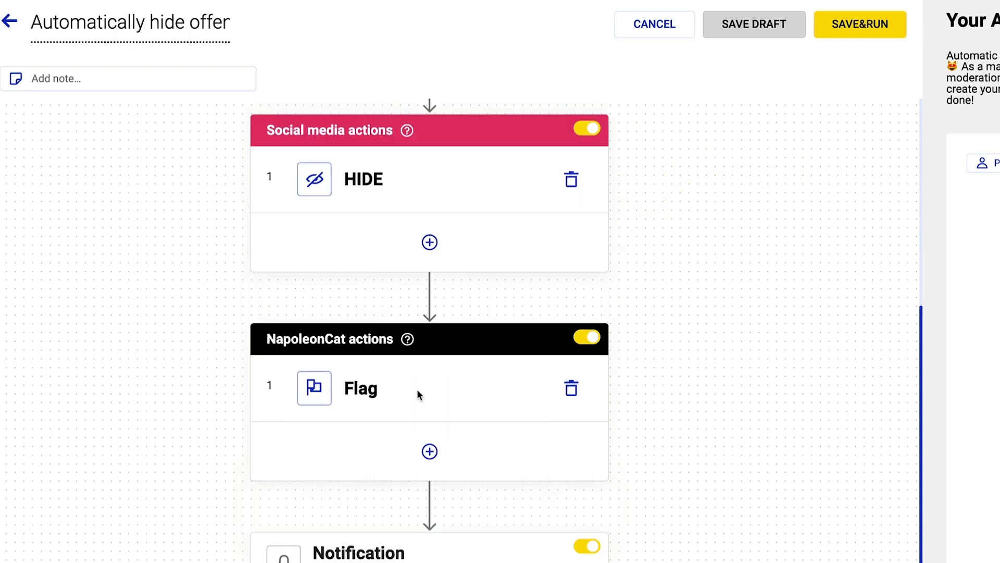
click(429, 451)
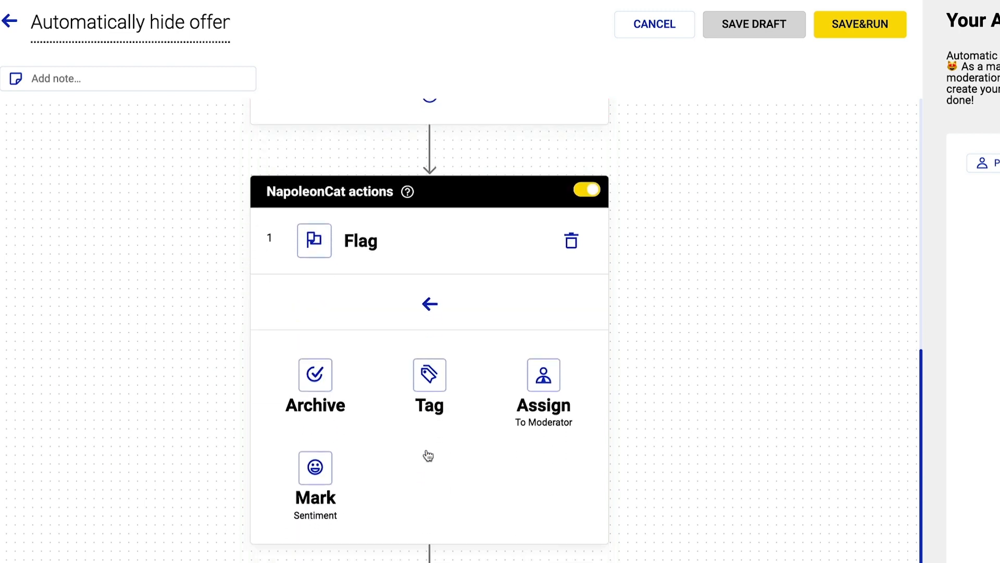
click(315, 481)
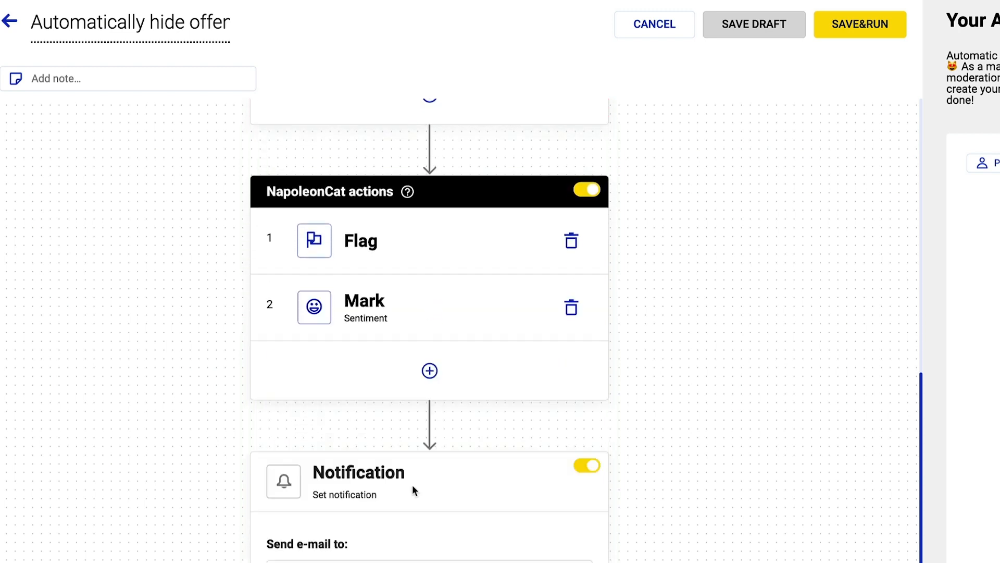
Confirm the e-mail notification and schedule the rule from 20.09.2022 with no end date
scroll(down, 3)
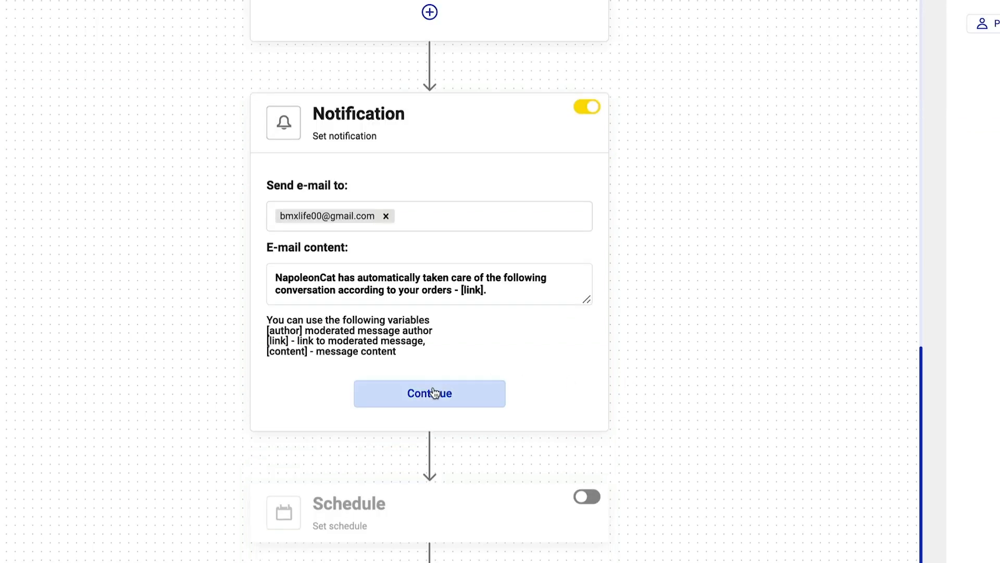
click(429, 393)
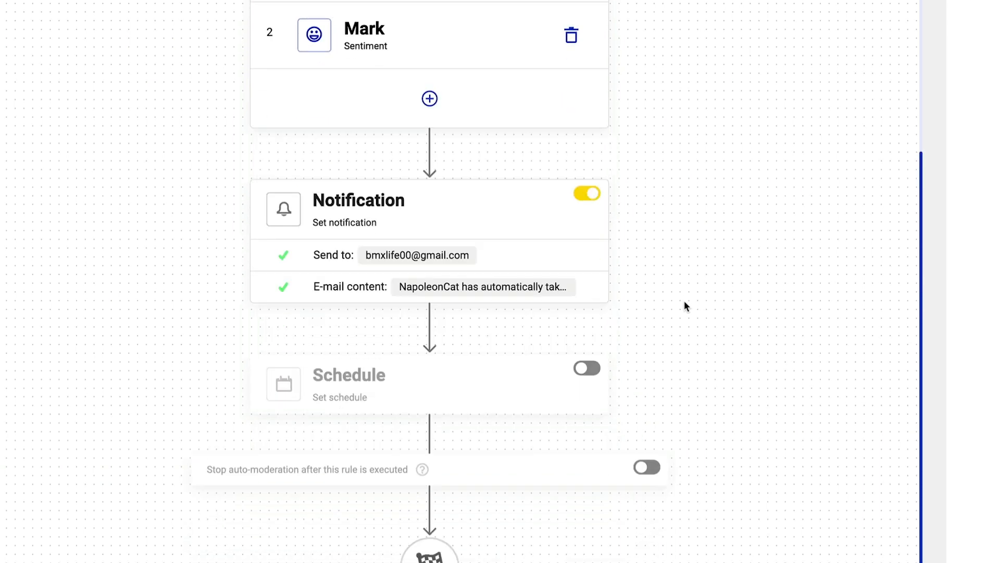
click(585, 368)
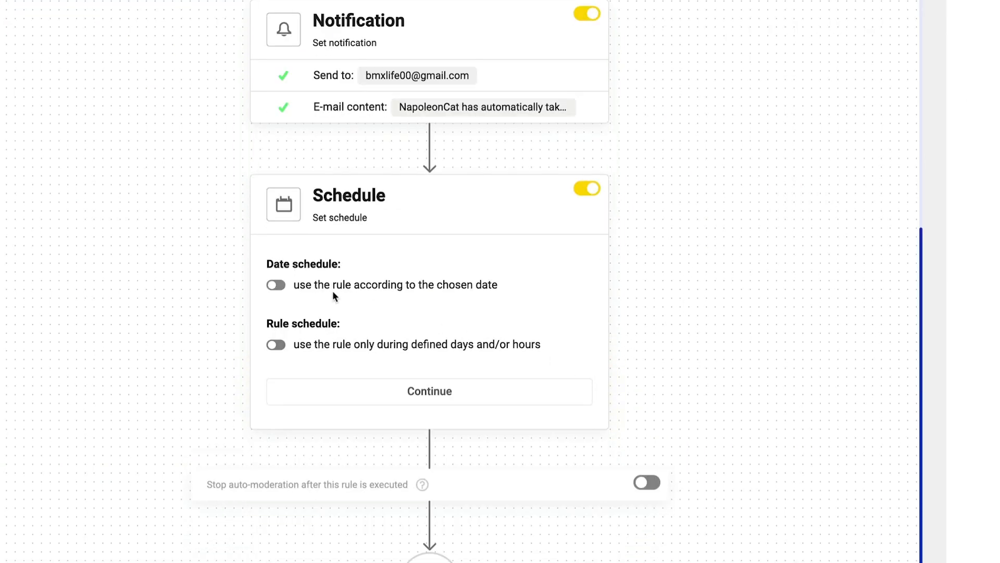
click(275, 285)
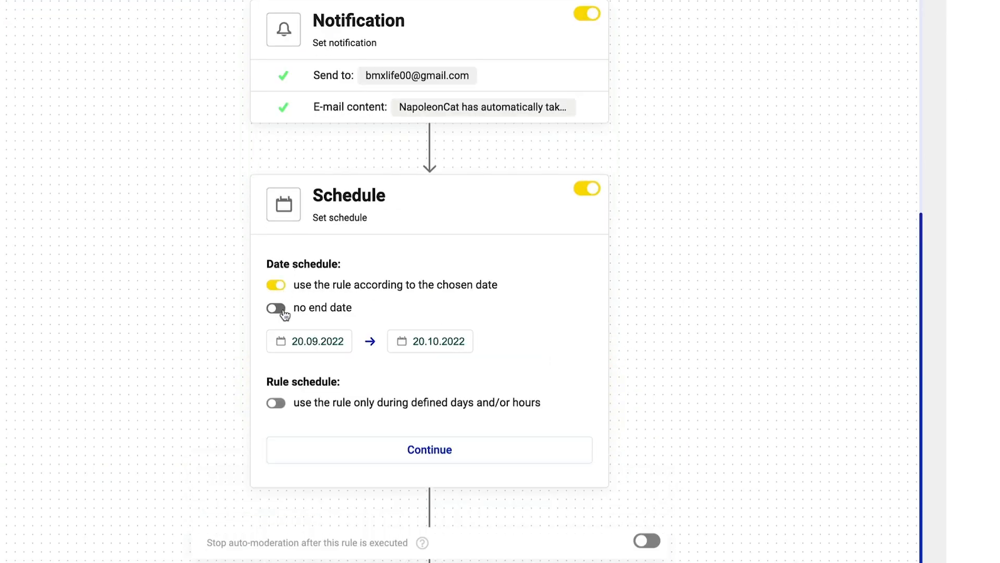
click(275, 307)
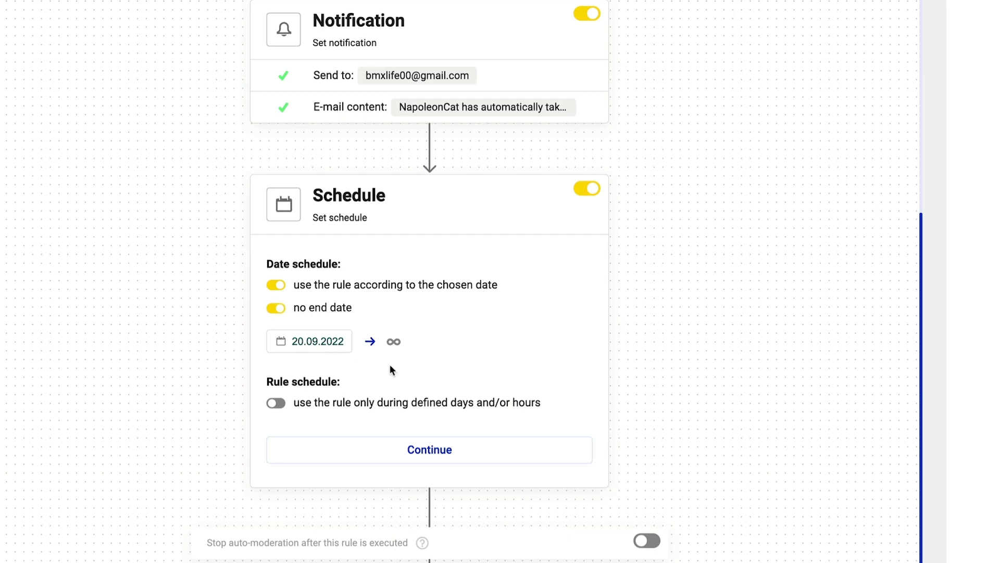
click(430, 449)
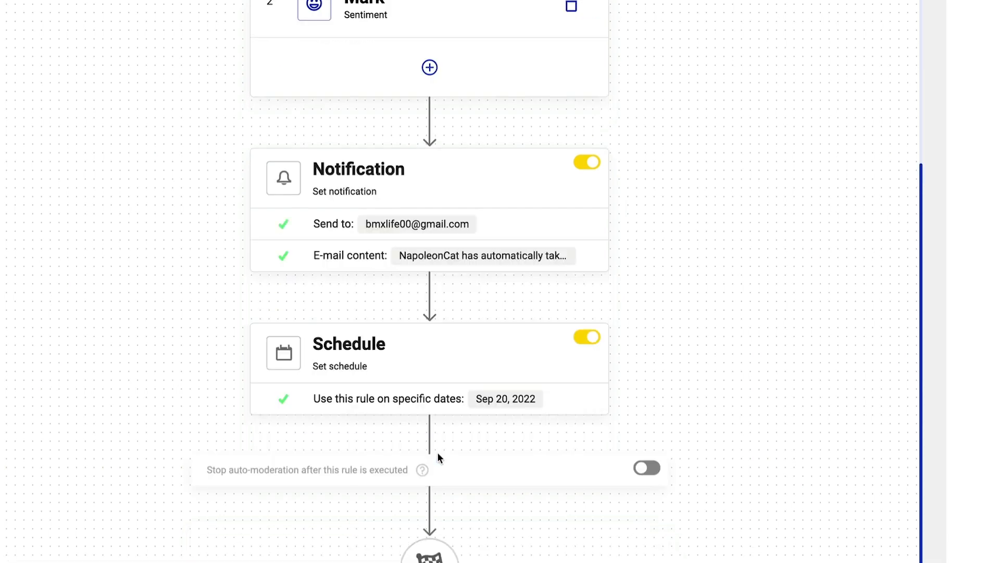
Save and run the rule, then return to the Auto-moderation rules list
click(585, 55)
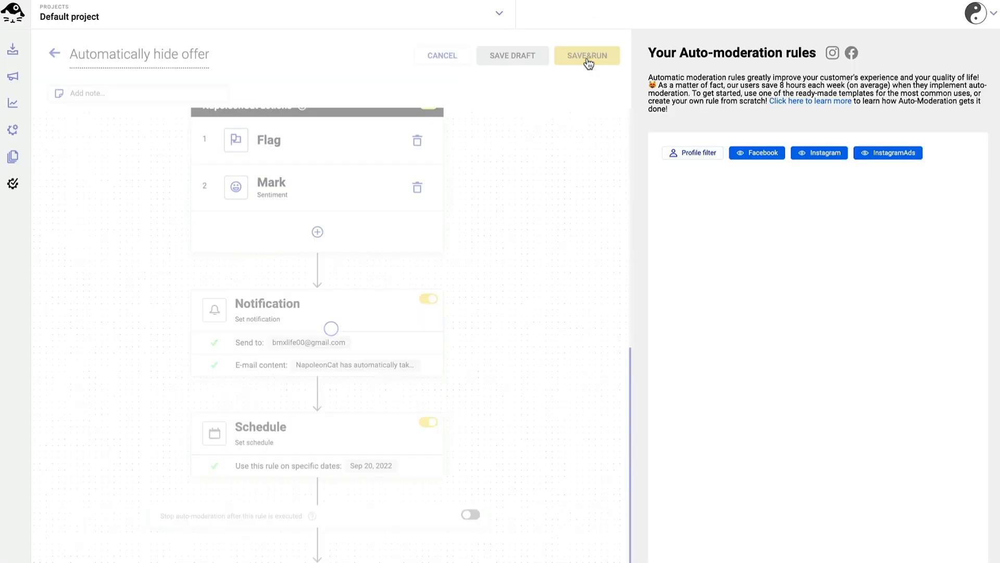
click(587, 55)
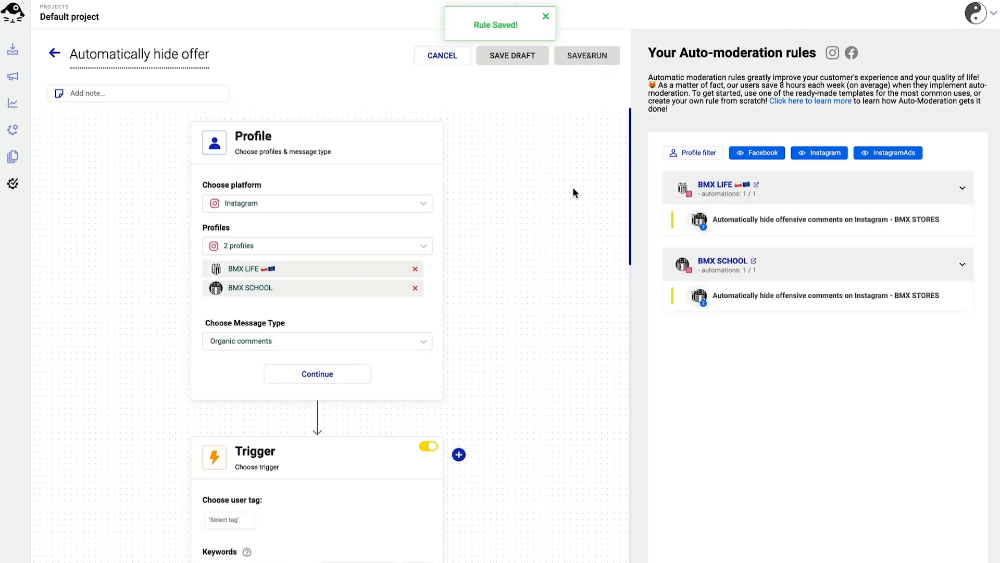
click(545, 15)
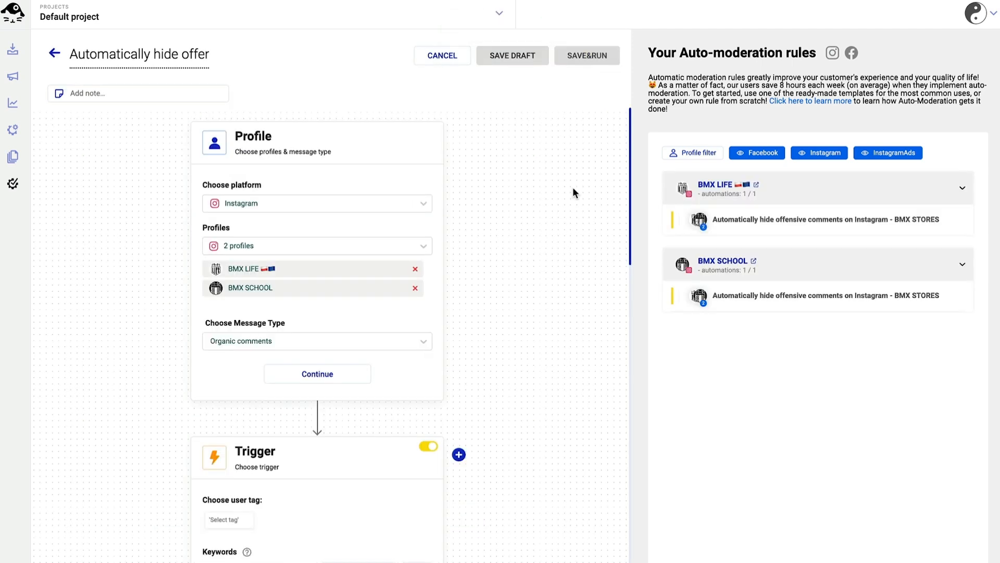
click(442, 55)
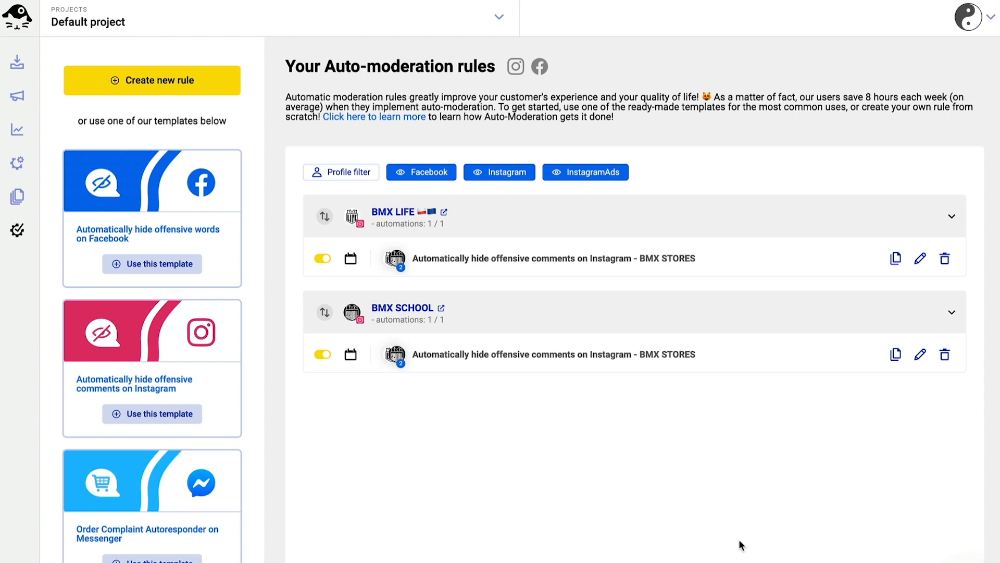
mouse_move(920, 259)
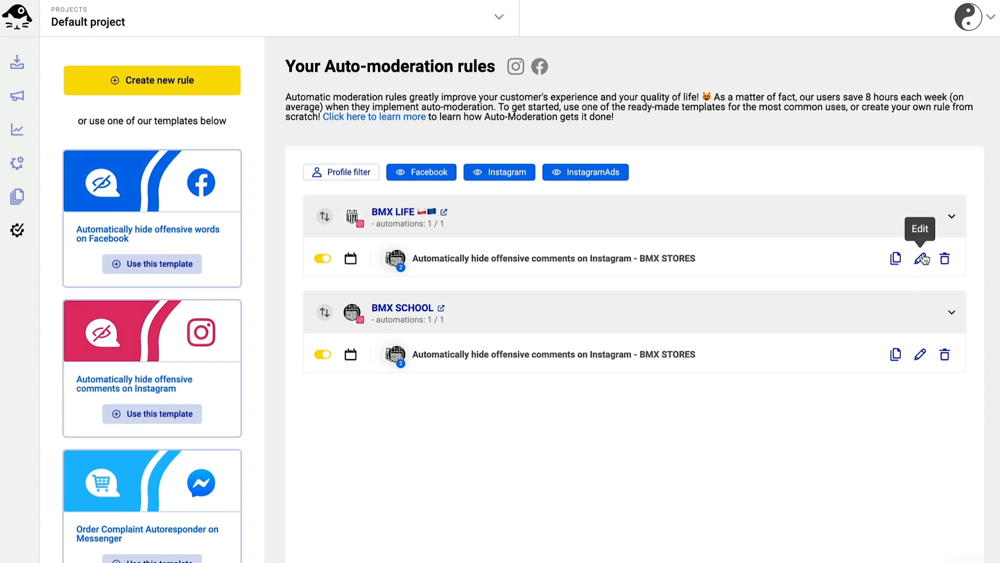
mouse_move(896, 258)
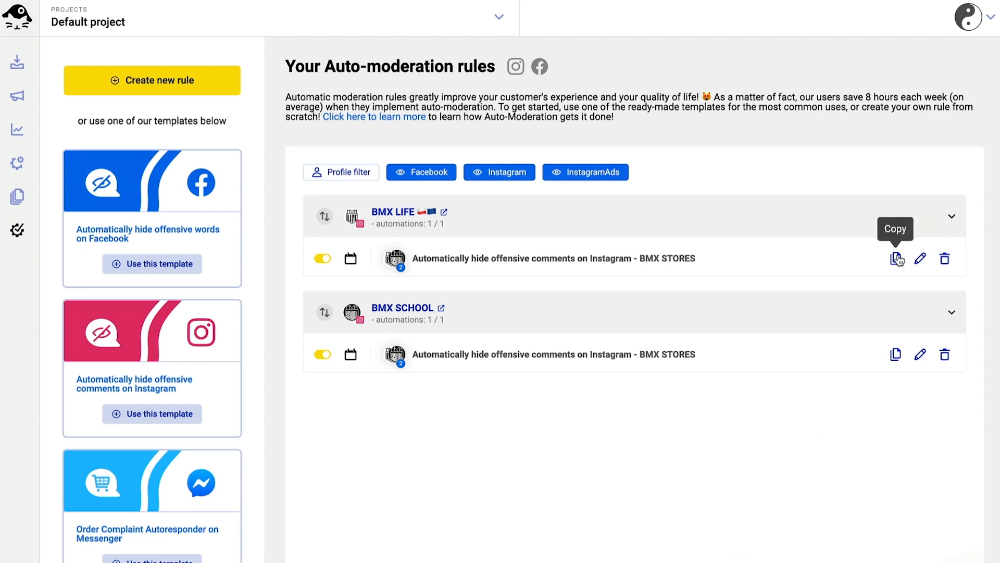
Copy the BMX LIFE rule and target the copy at comments on two specific posts
click(896, 258)
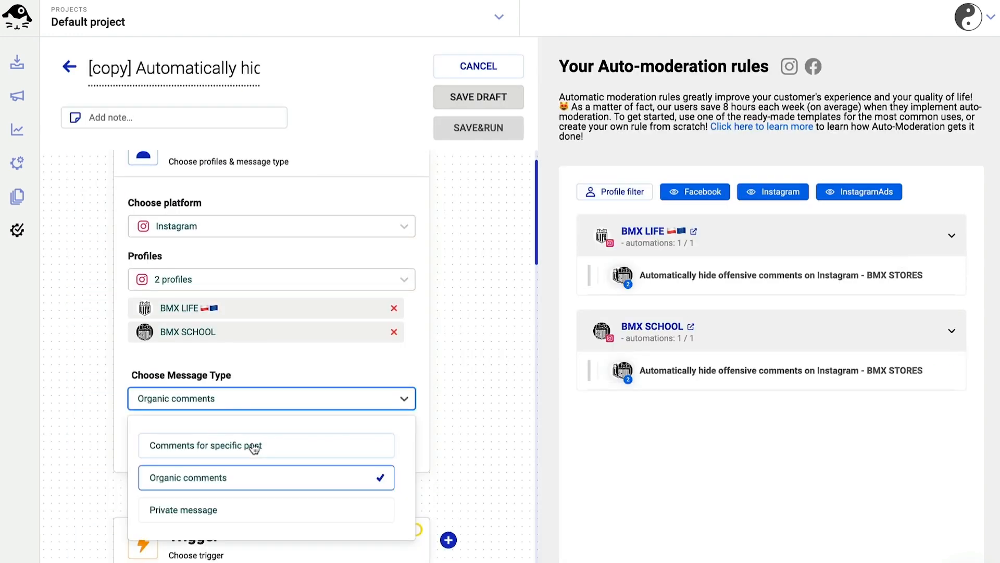
click(204, 445)
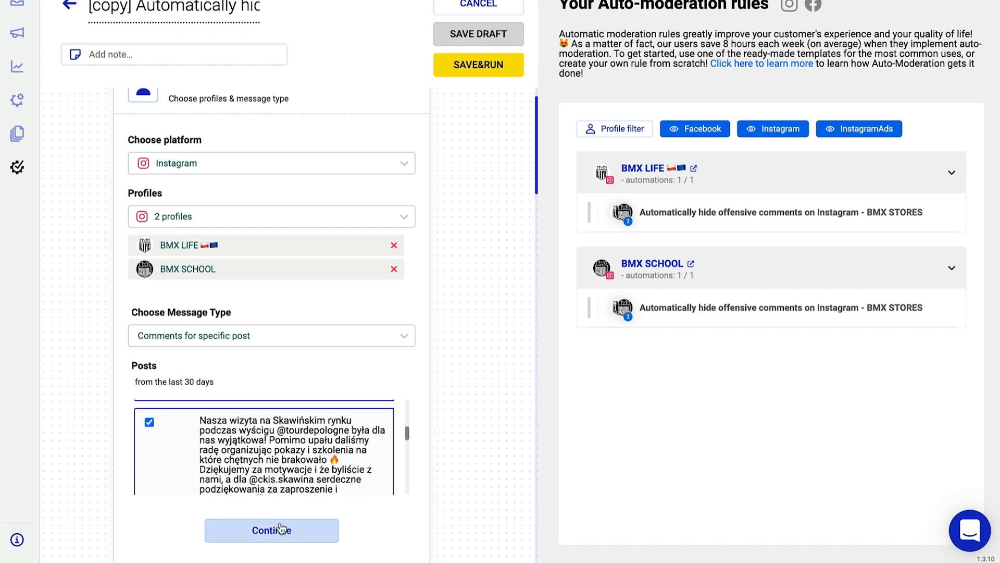
click(271, 531)
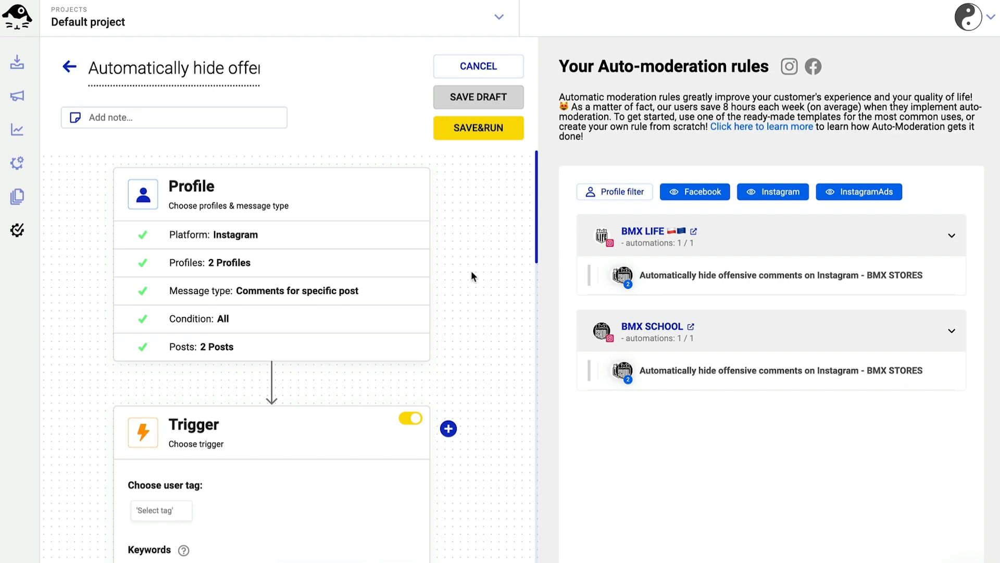
Keep the keyword list and swap the Hide action for Delete
scroll(down, 3)
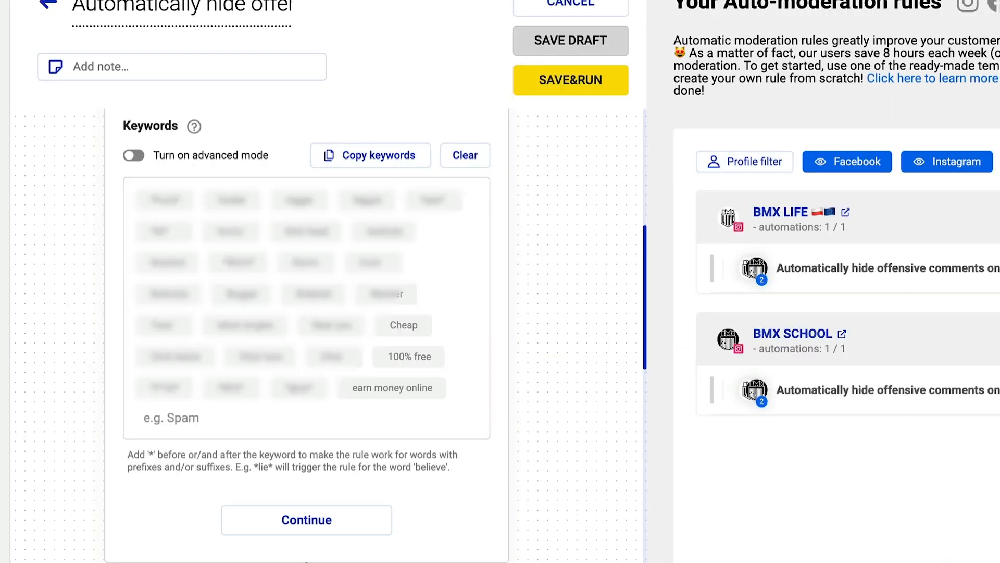
click(306, 519)
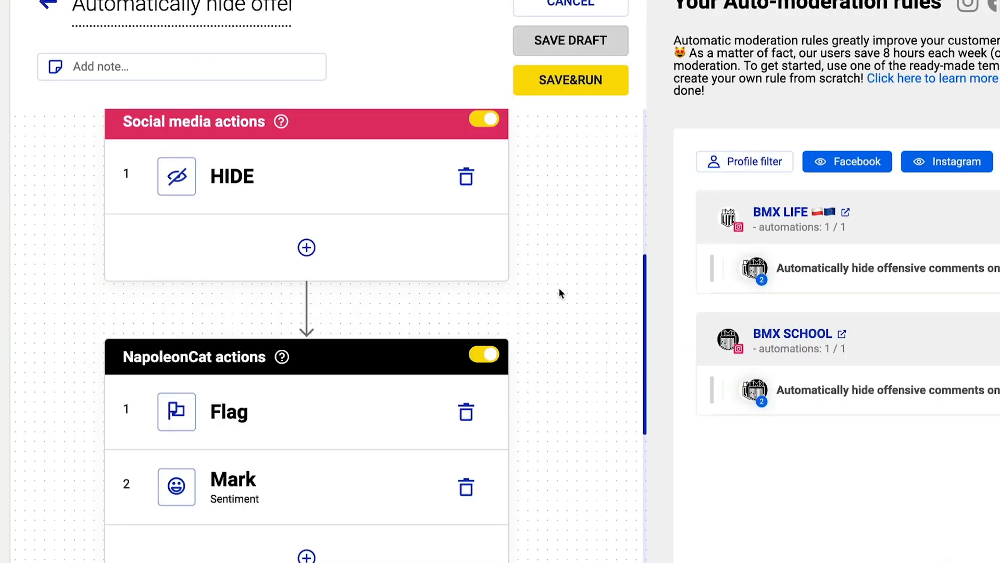
click(307, 248)
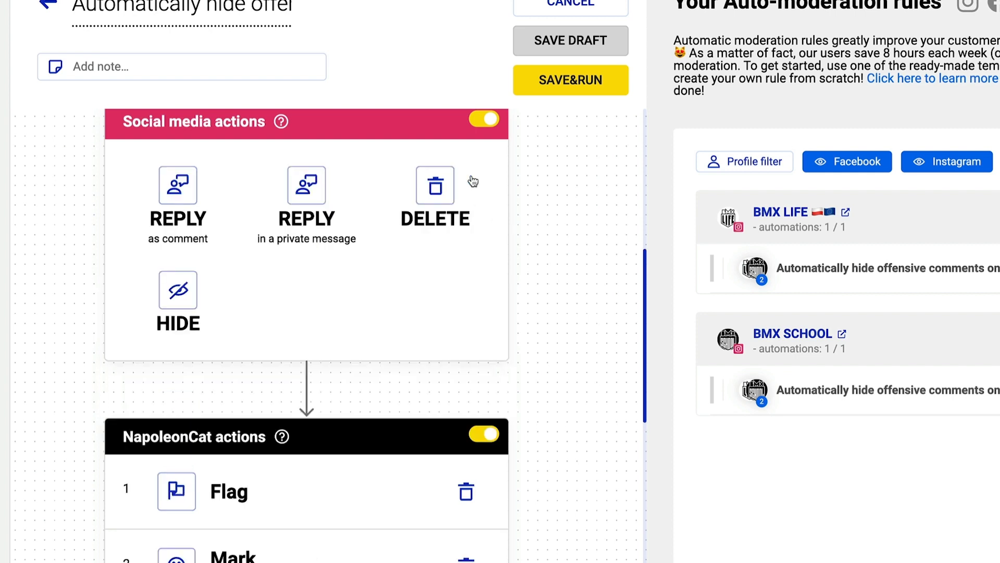
click(434, 186)
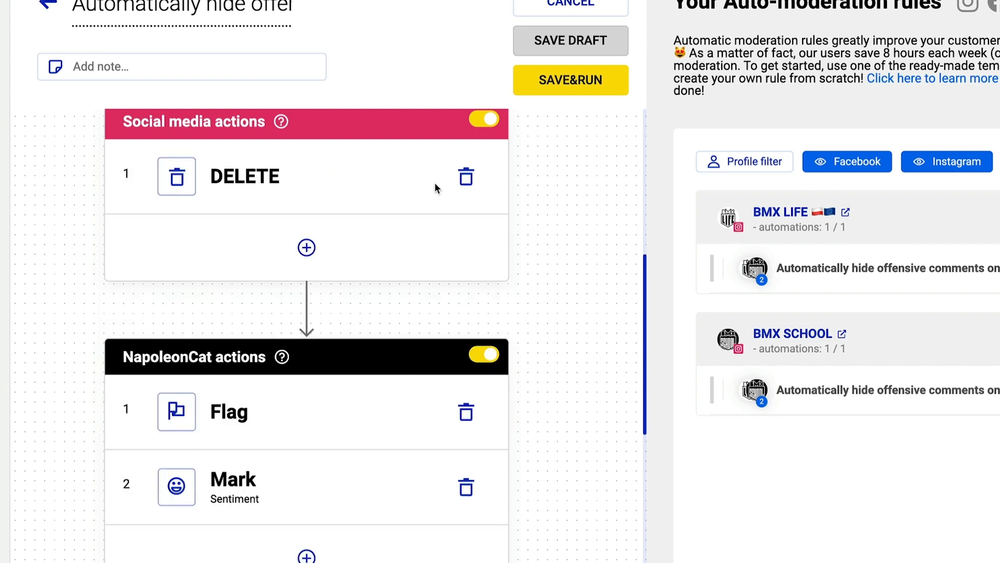
click(306, 248)
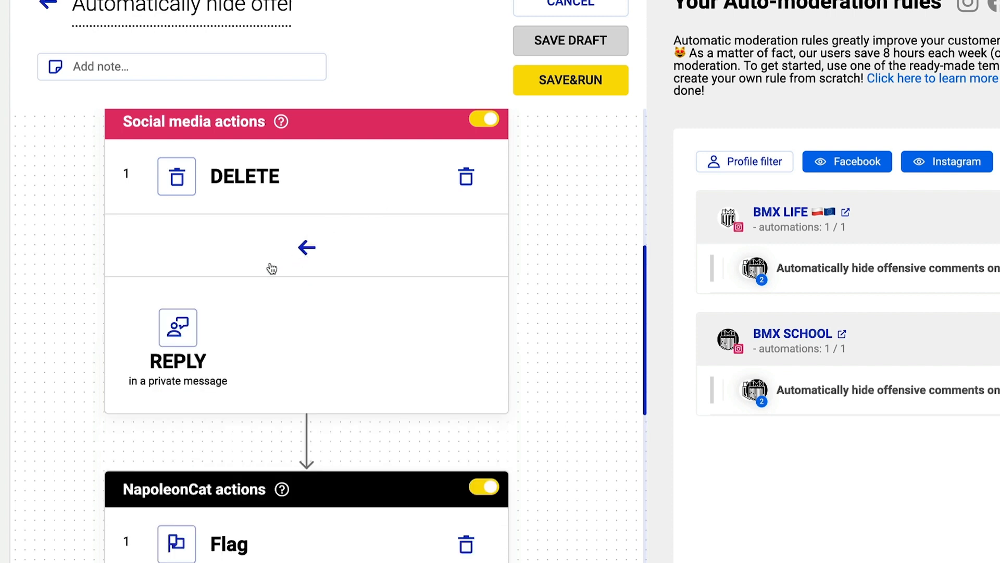
click(178, 328)
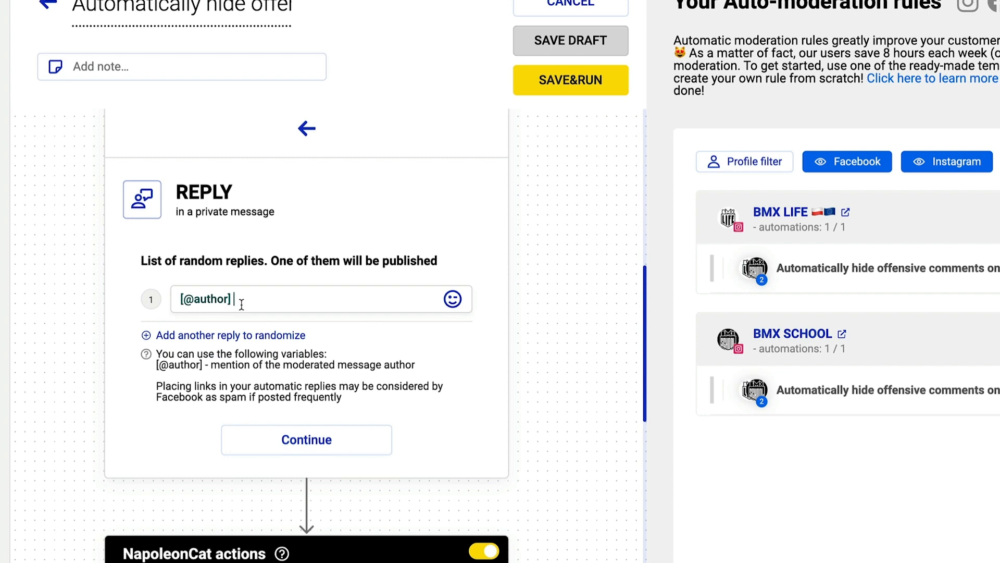
text(, trolls are not allowed here! 😀)
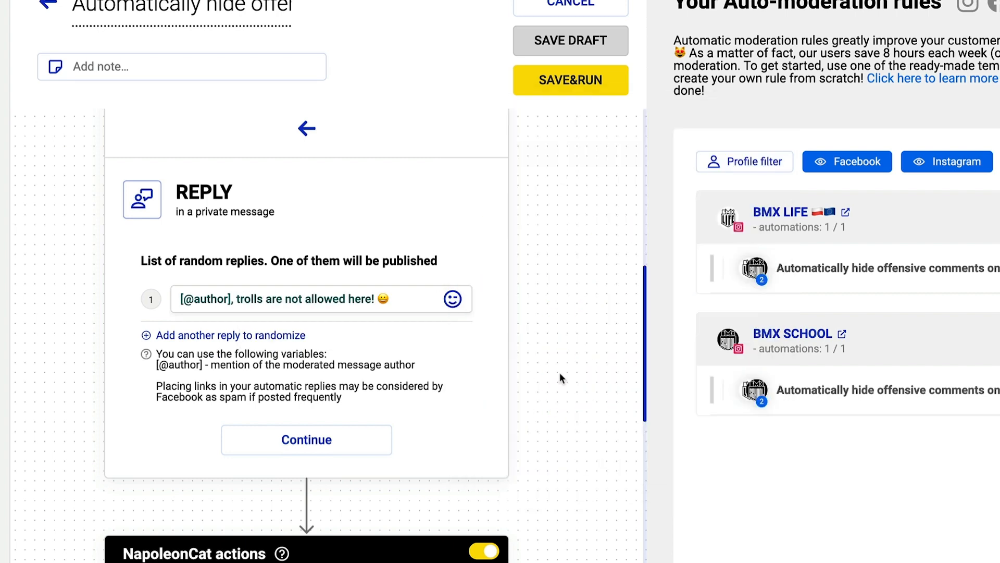
Save and run the copied specific-posts rule
scroll(down, 3)
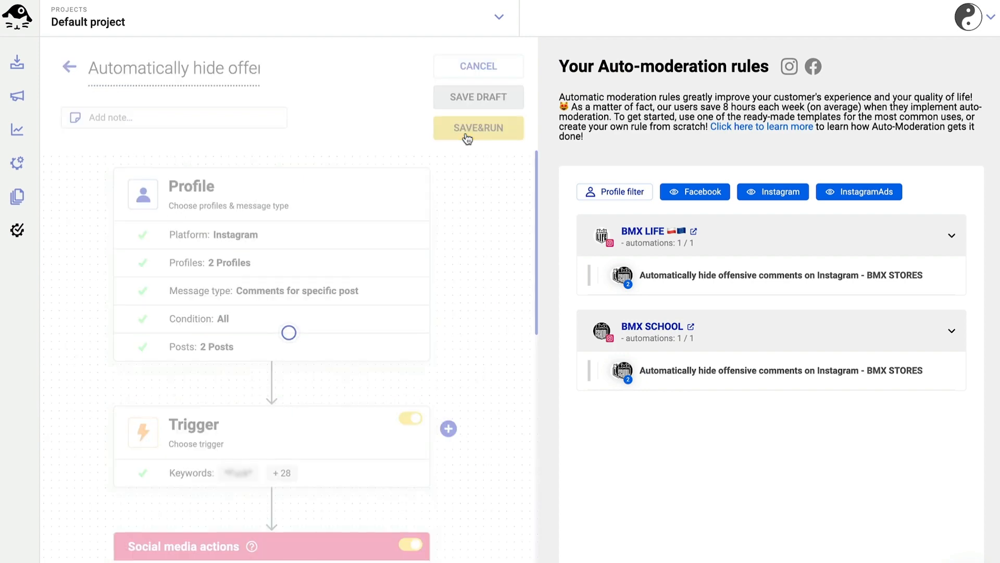
click(478, 127)
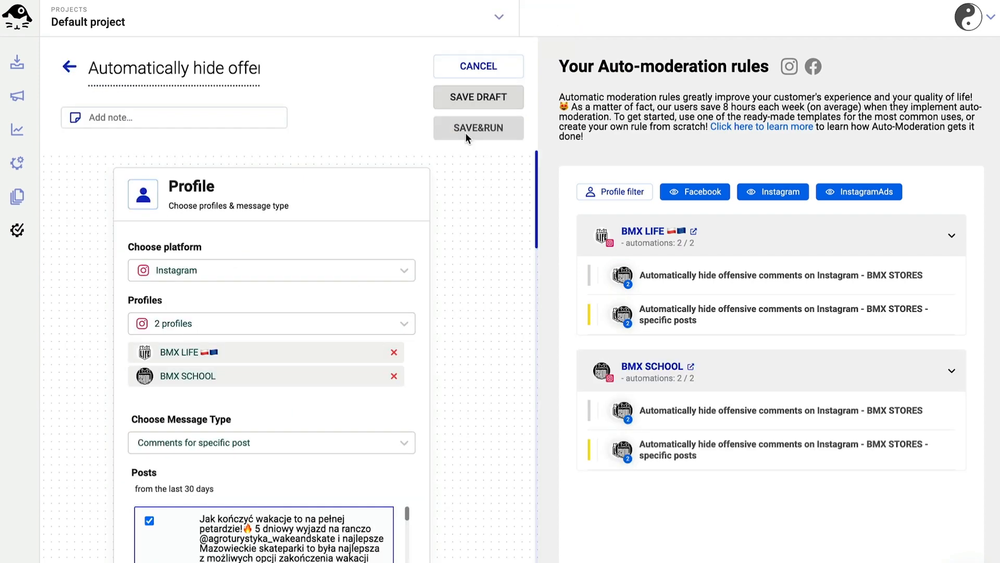